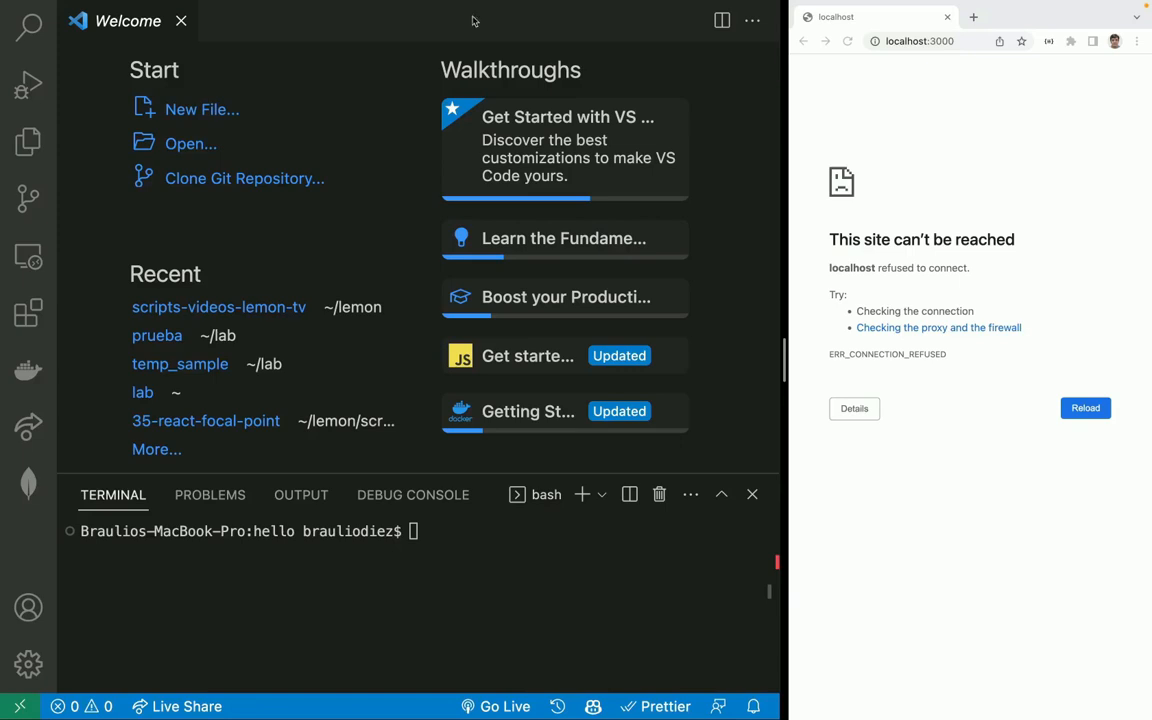
# Run npx create-react-app react-image-focal-point-example in the terminal
pyautogui.write('npx create-react-app react-image-focal-point-example')
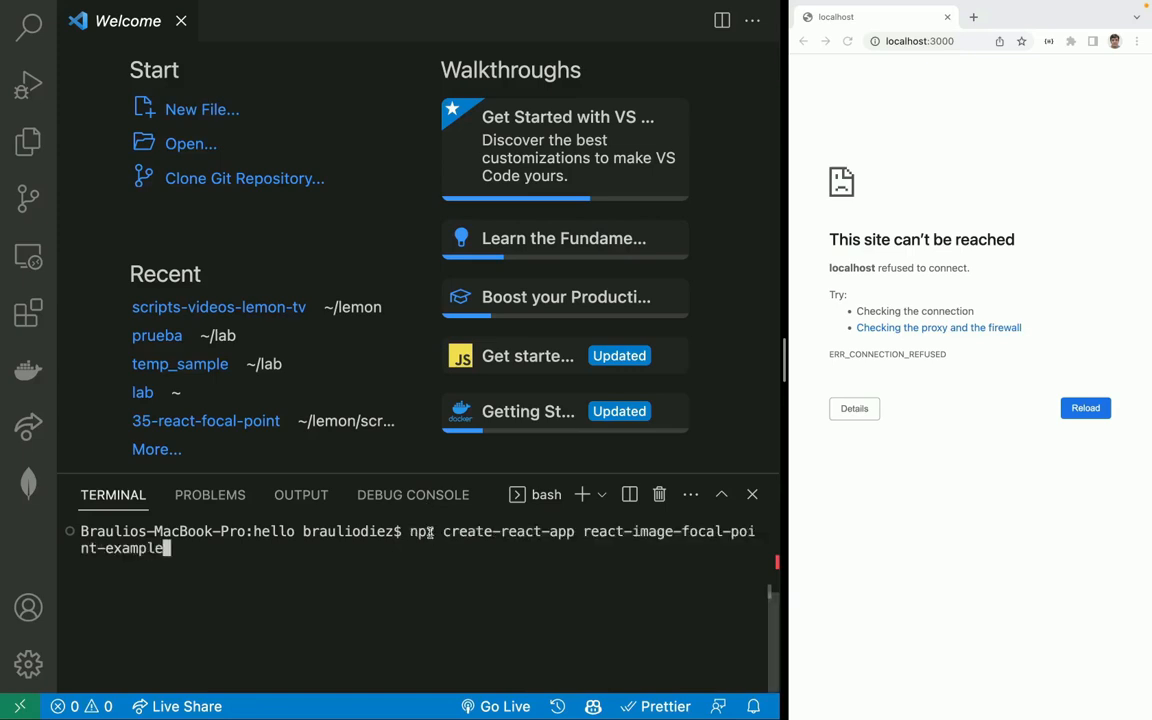
pyautogui.moveTo(401, 580)
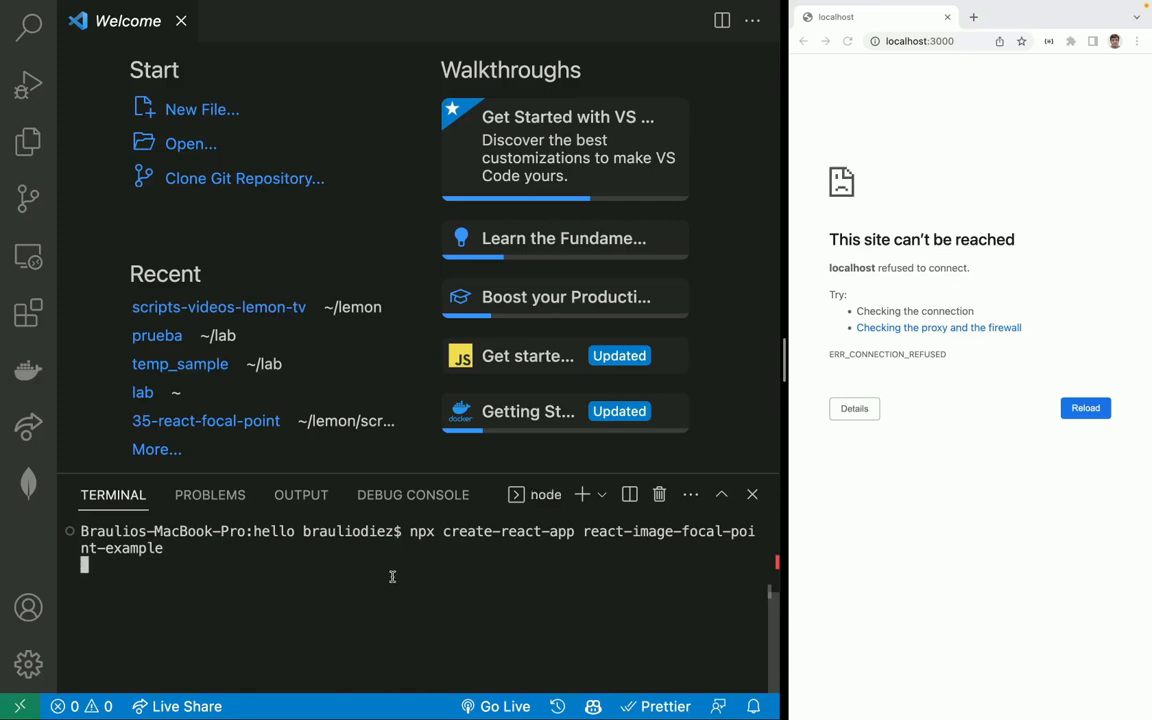
pyautogui.moveTo(360, 384)
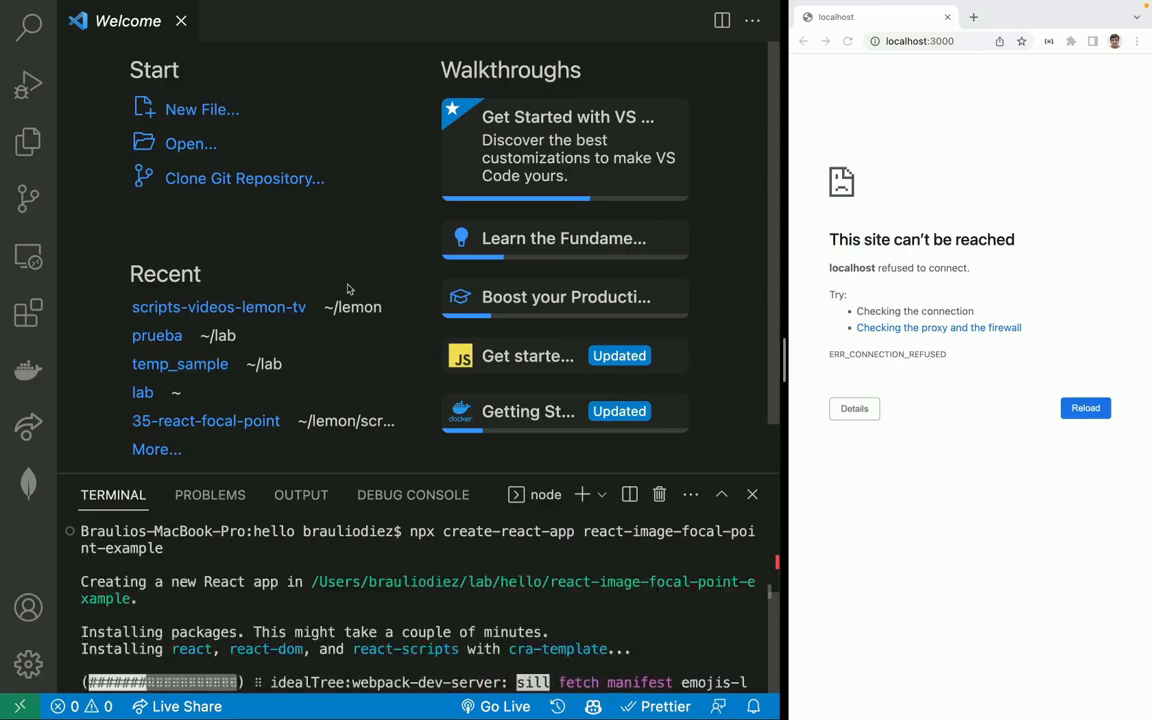
pyautogui.moveTo(344, 331)
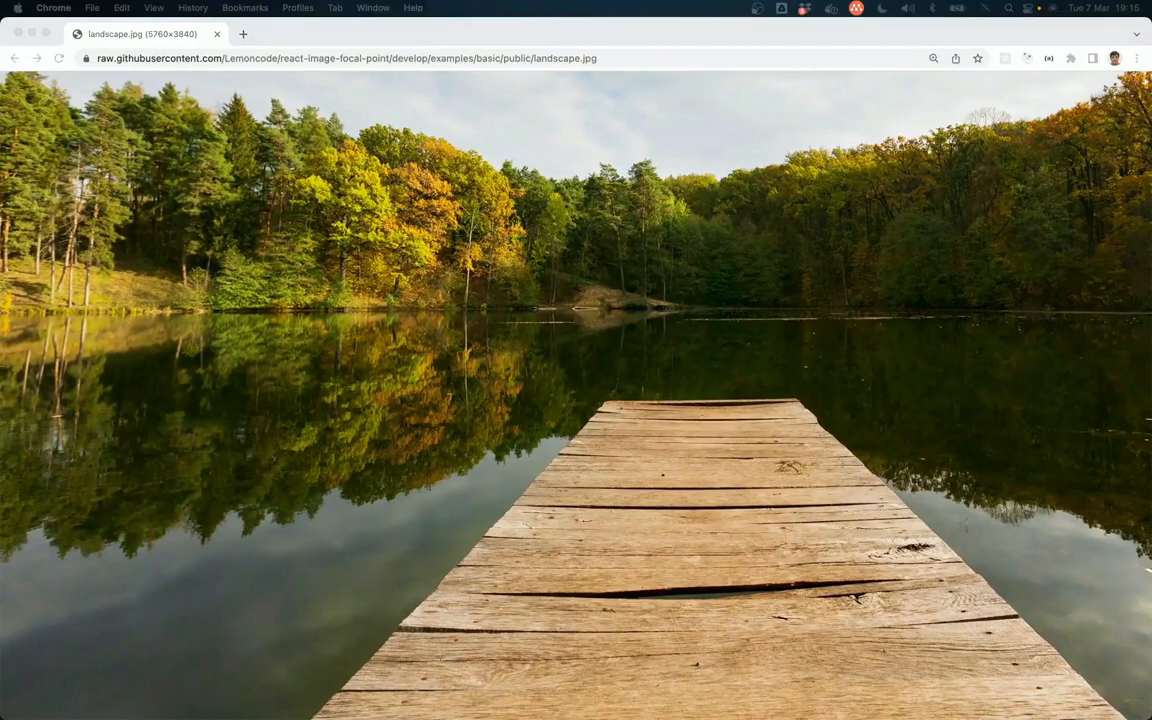
pyautogui.moveTo(840, 78)
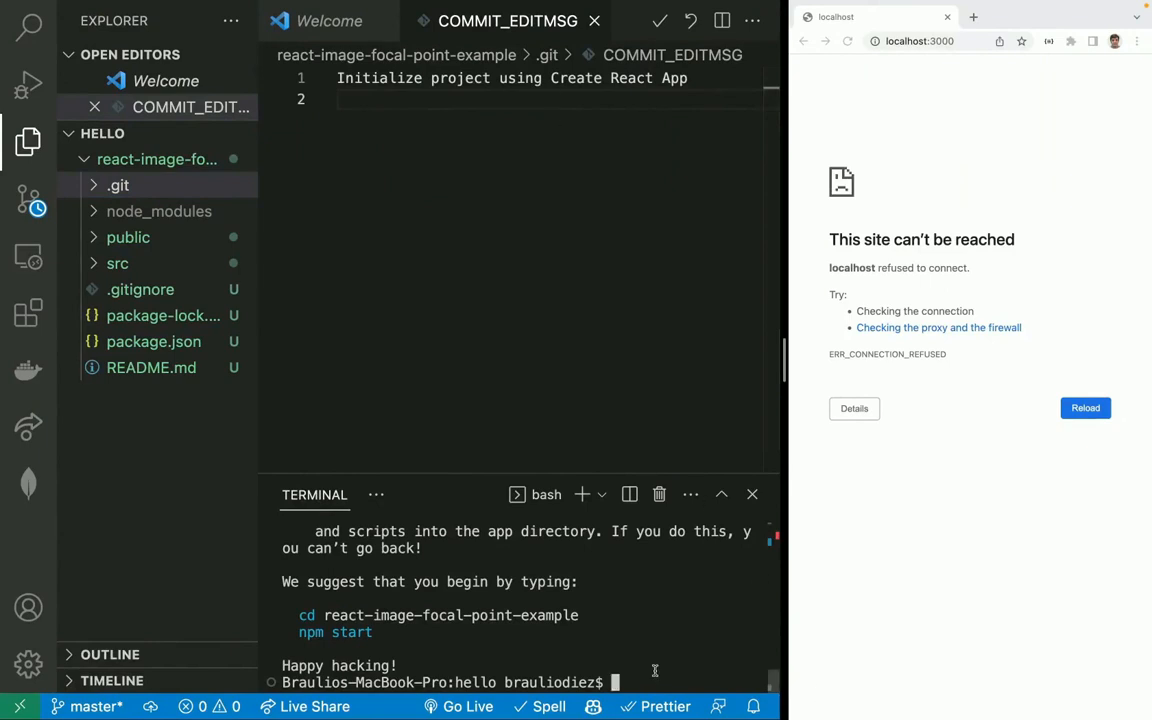
# Switch into react-image-focal-point-example and start the npm development server
pyautogui.write('cd react-image-focal-point-example')
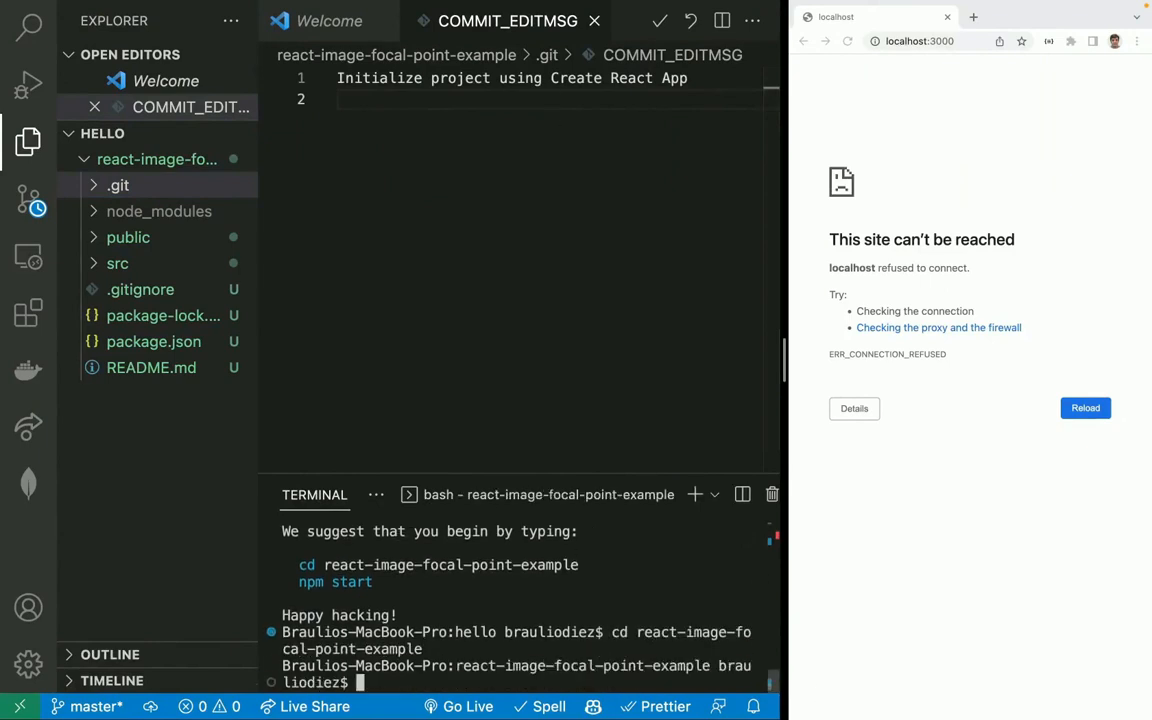
pyautogui.write('npm')
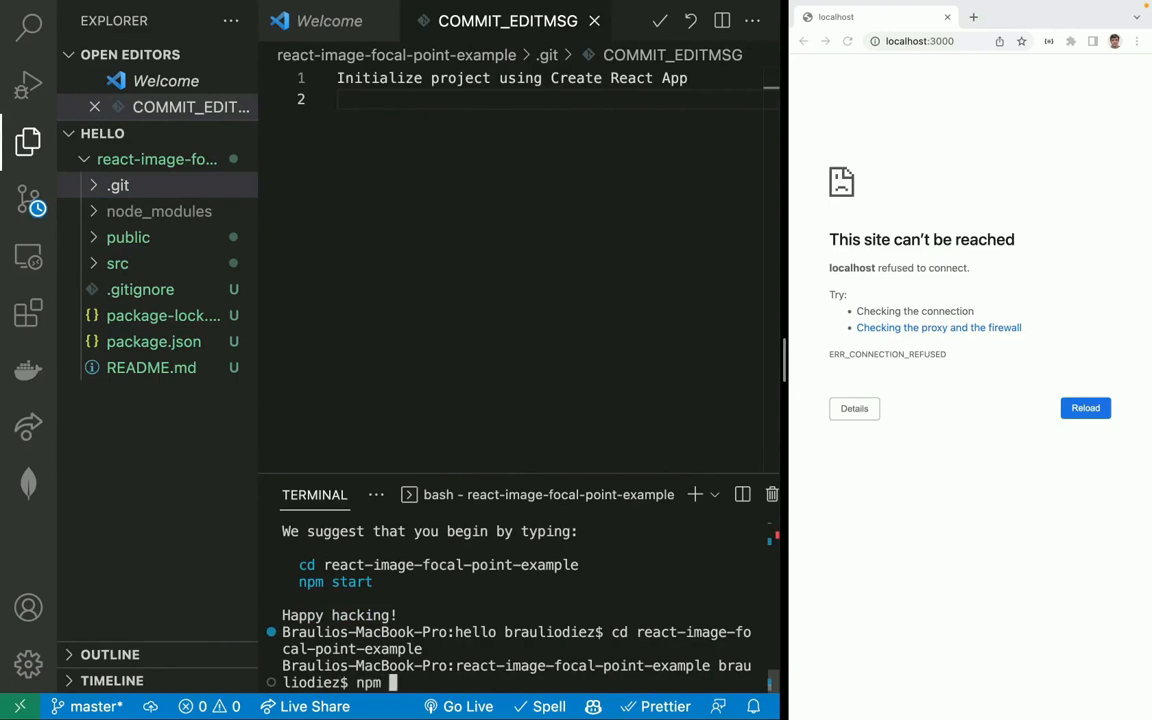
pyautogui.press('Enter')
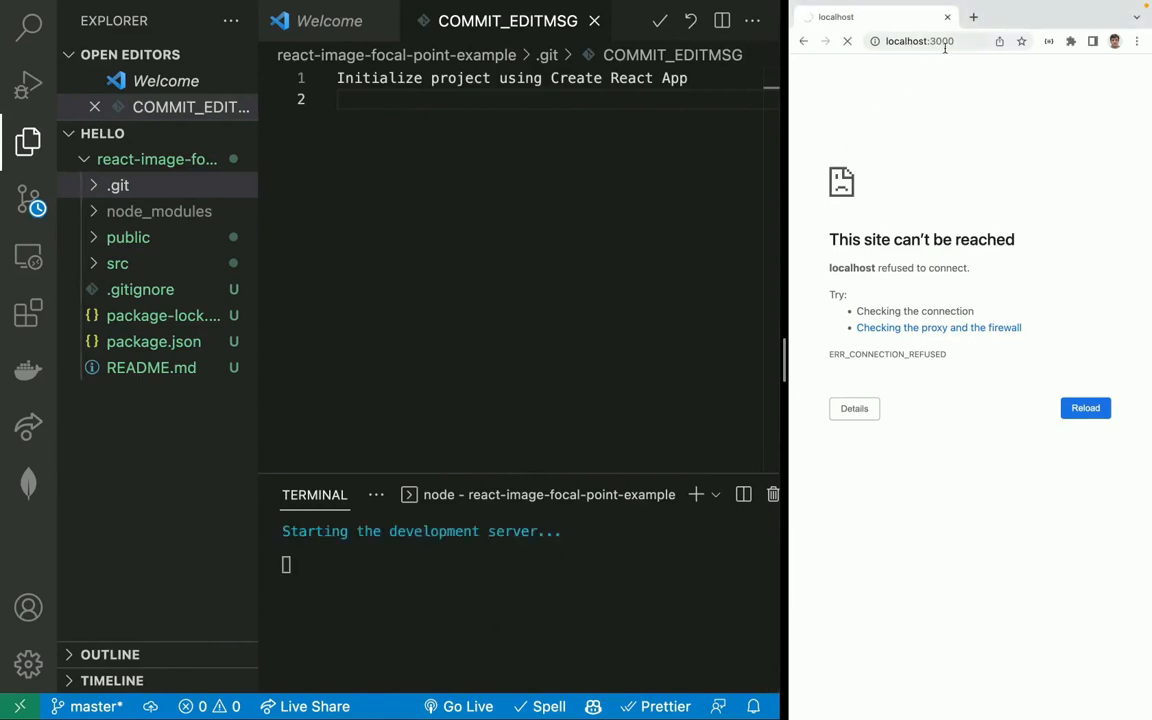
pyautogui.moveTo(886, 183)
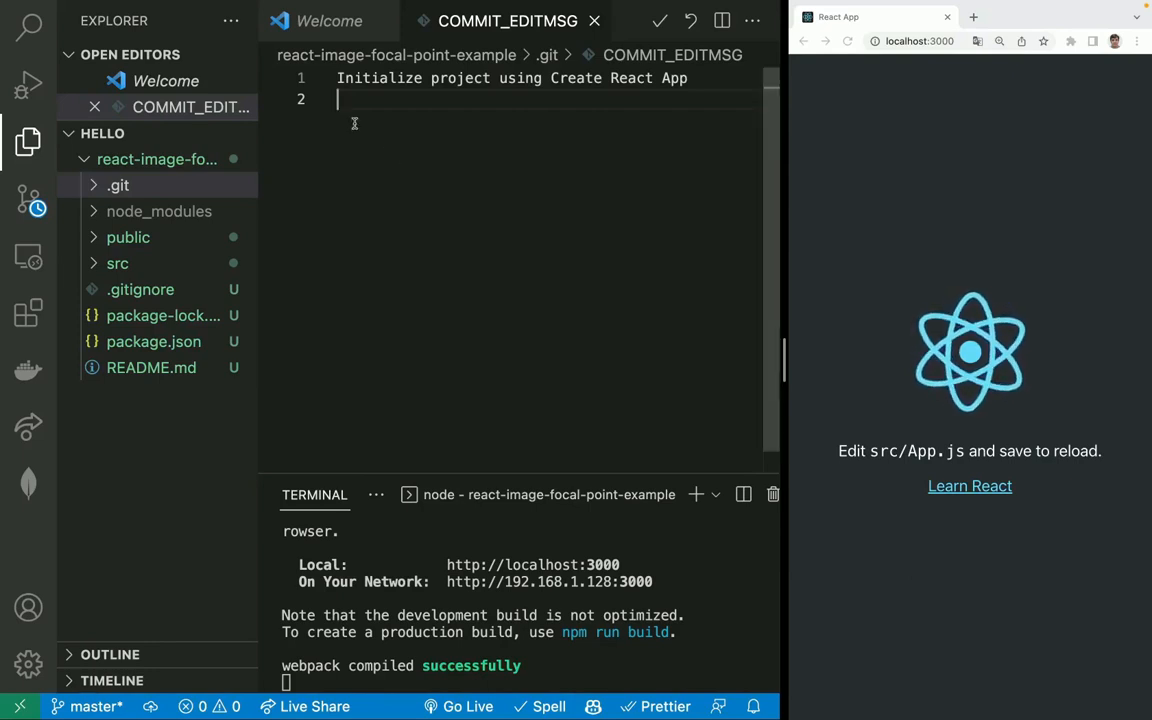
pyautogui.moveTo(375, 183)
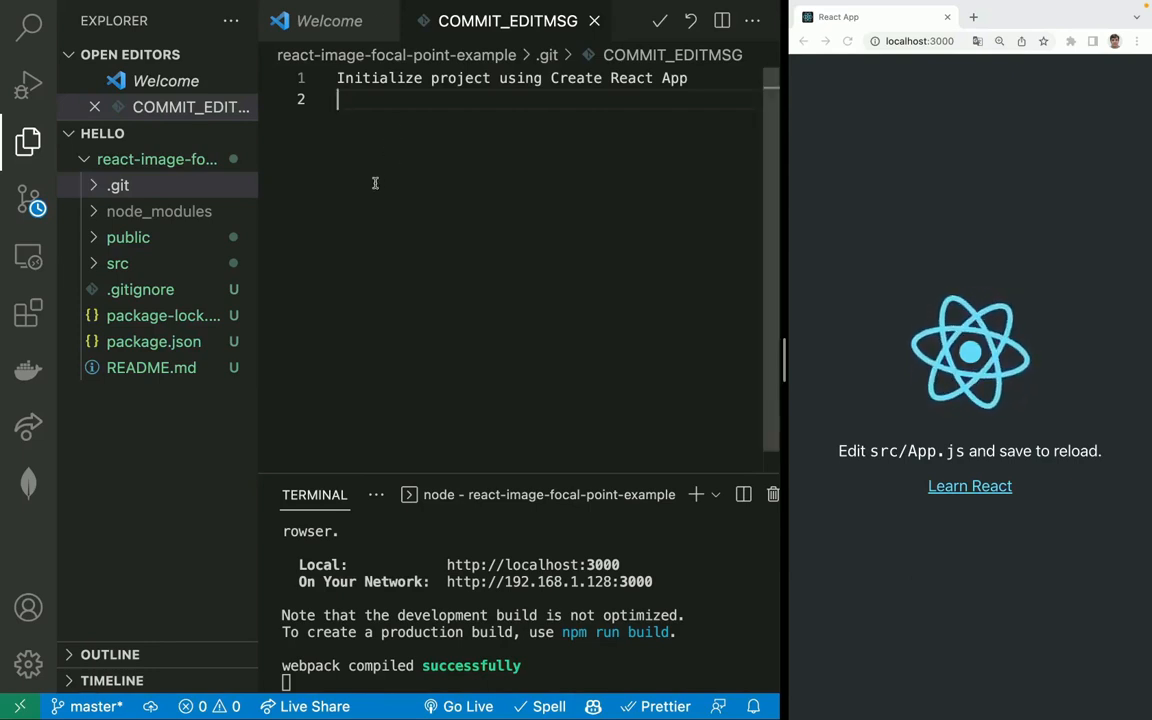
# Open src/App.css and add the .portrait-image rule with object-fit cover, 300px by 600px
pyautogui.click(117, 263)
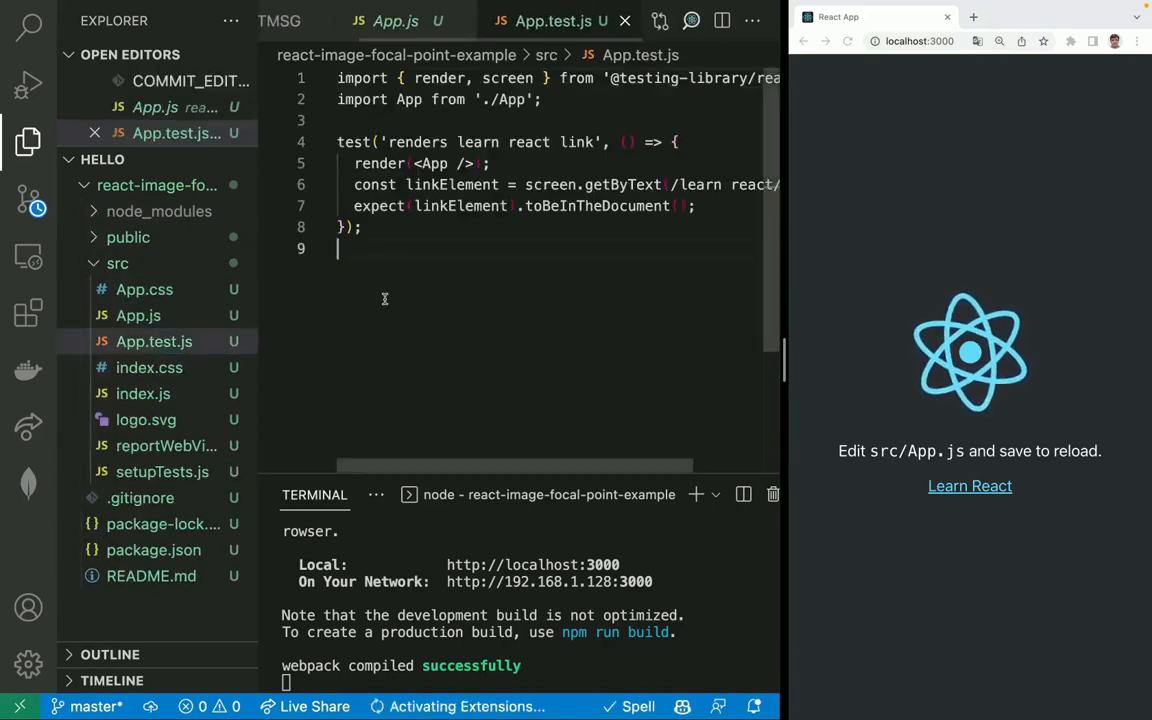
pyautogui.click(138, 315)
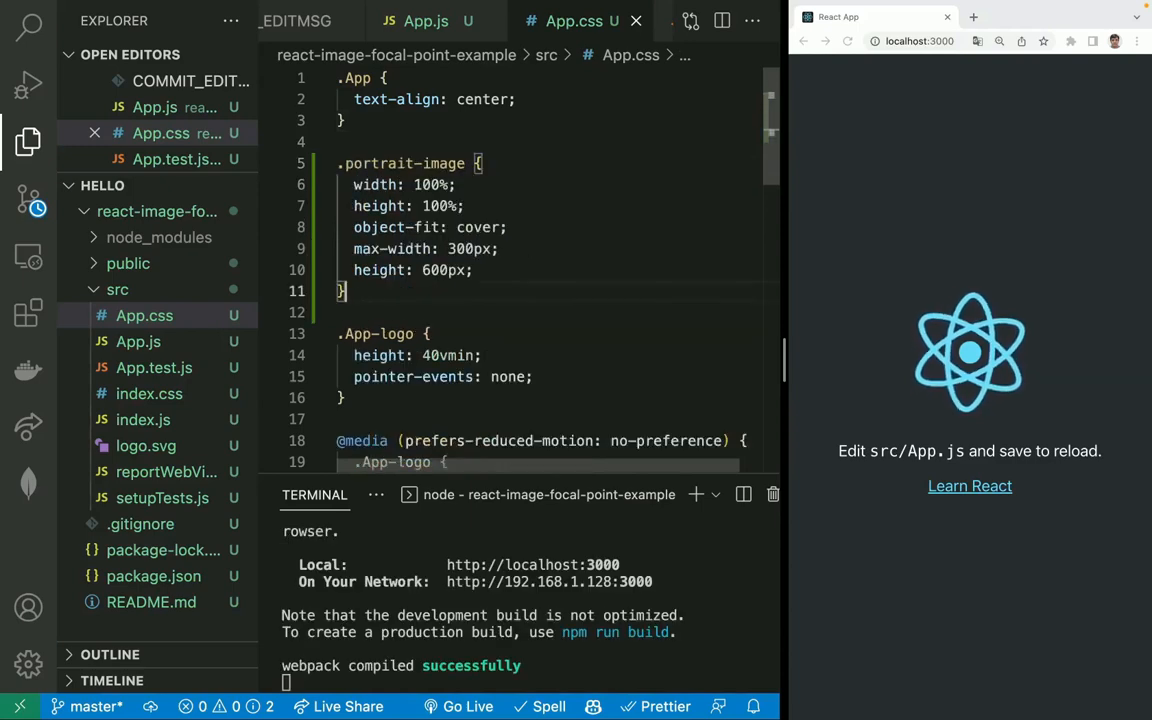
pyautogui.click(407, 184)
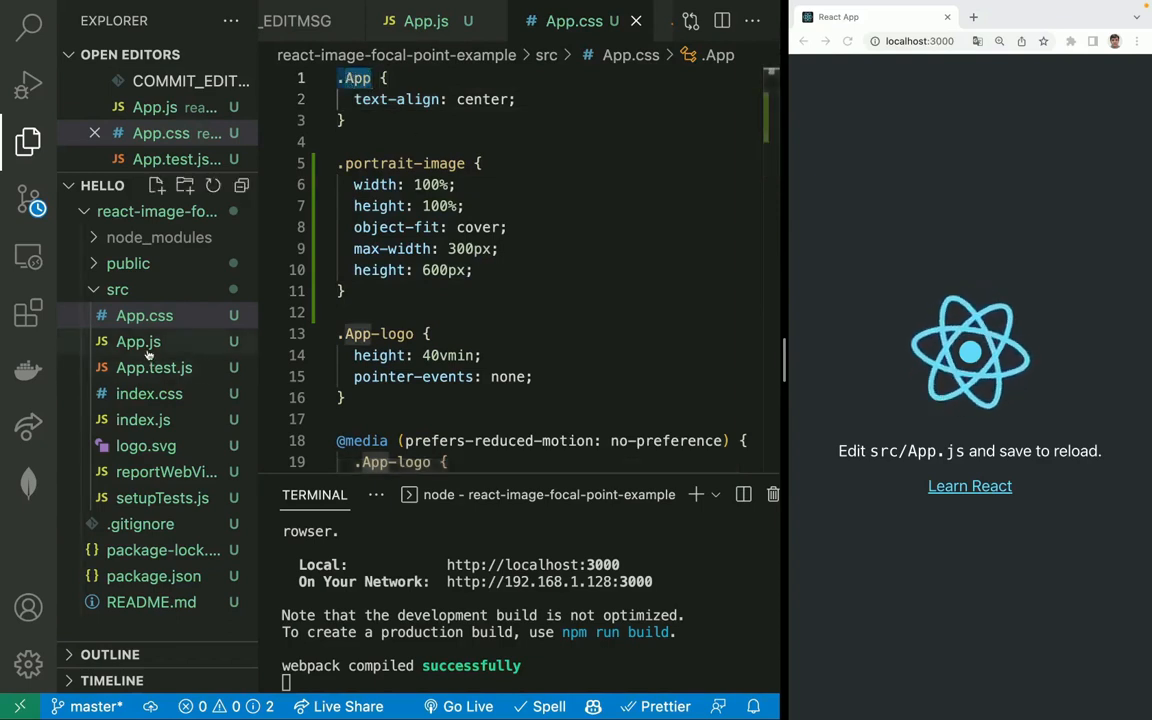
# Check App.js, then give the .App rule display: flex and flex-direction: row
pyautogui.click(138, 341)
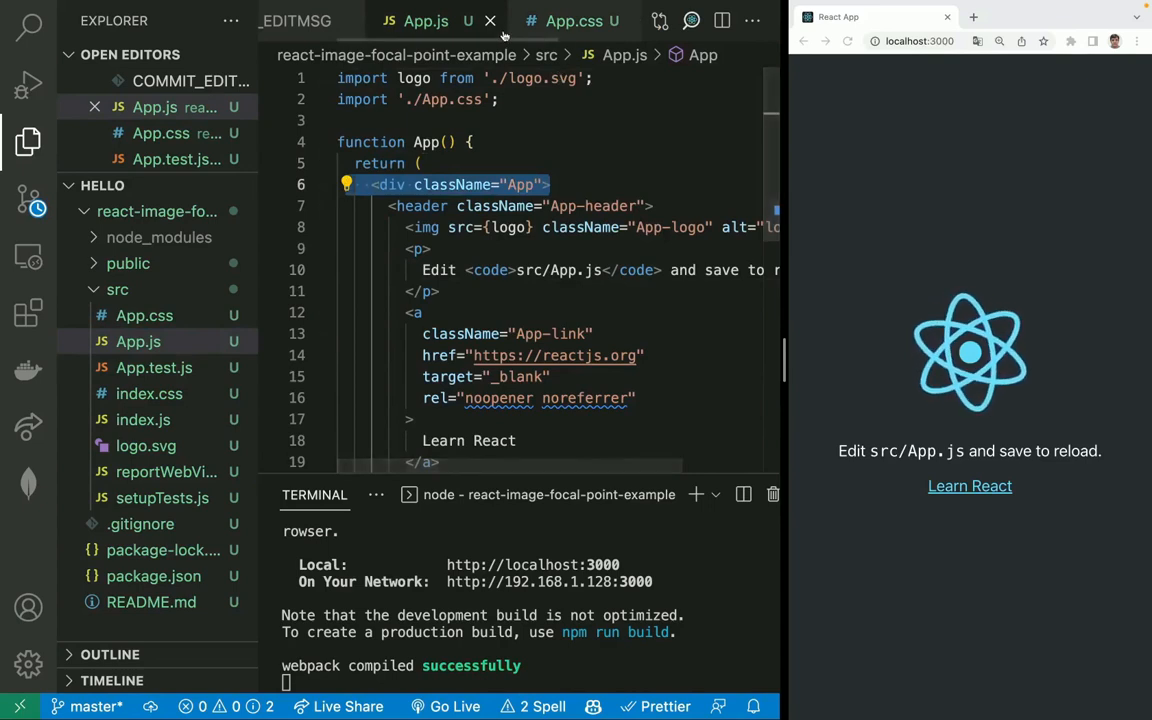
pyautogui.click(563, 20)
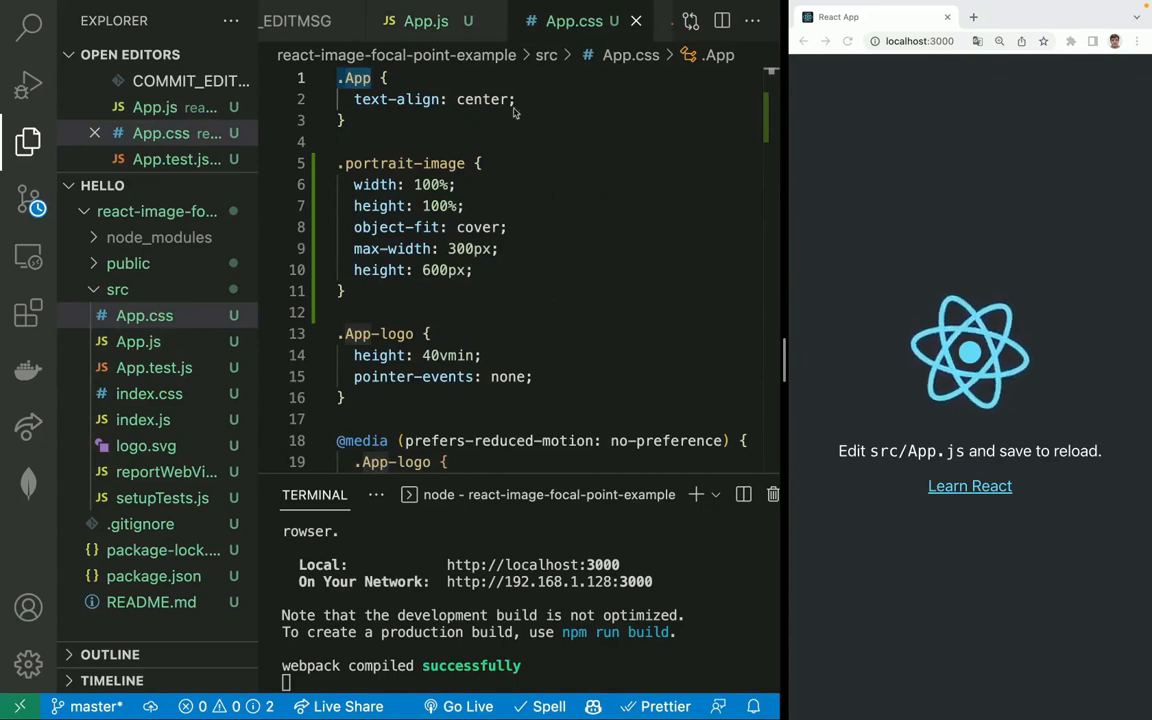
pyautogui.write('display: flex;')
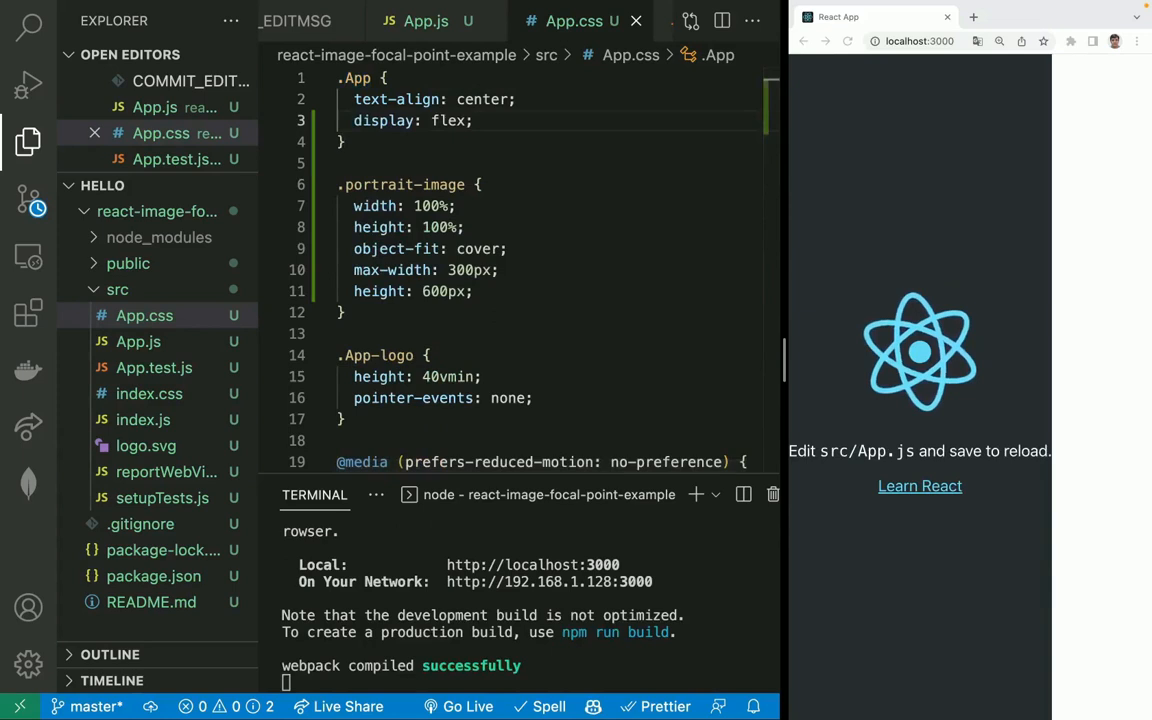
pyautogui.write('flex-direction: row;')
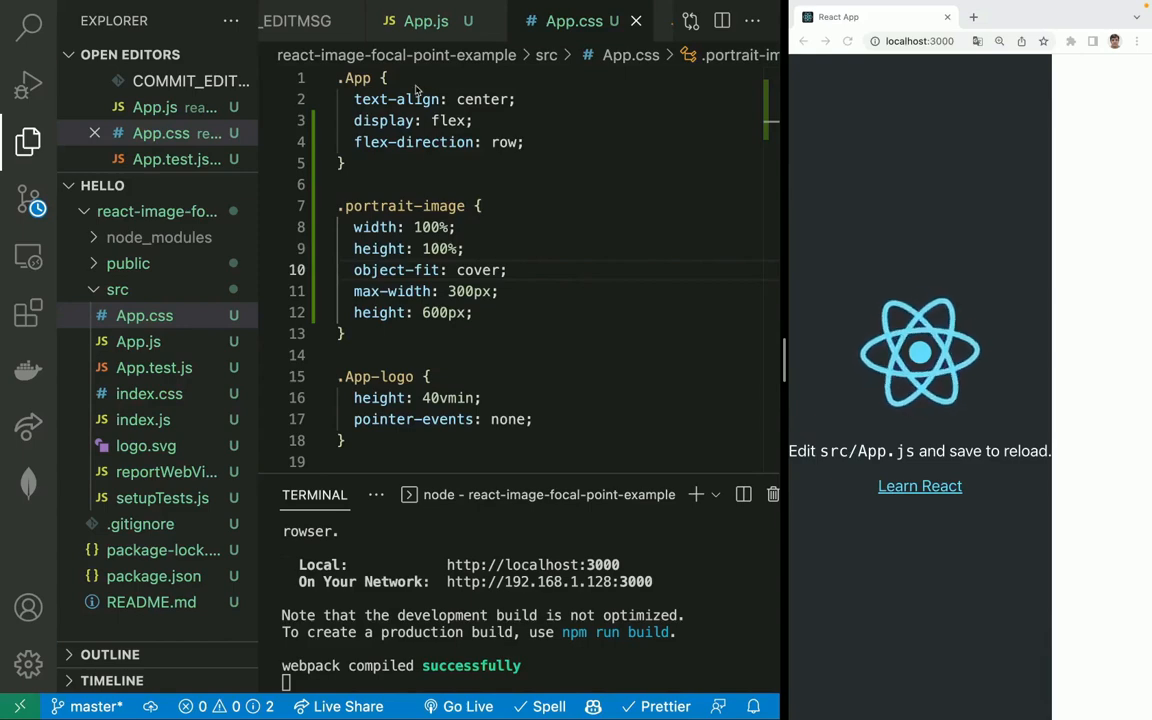
# Delete the default header markup in App.js to make room for the portrait image
pyautogui.click(415, 20)
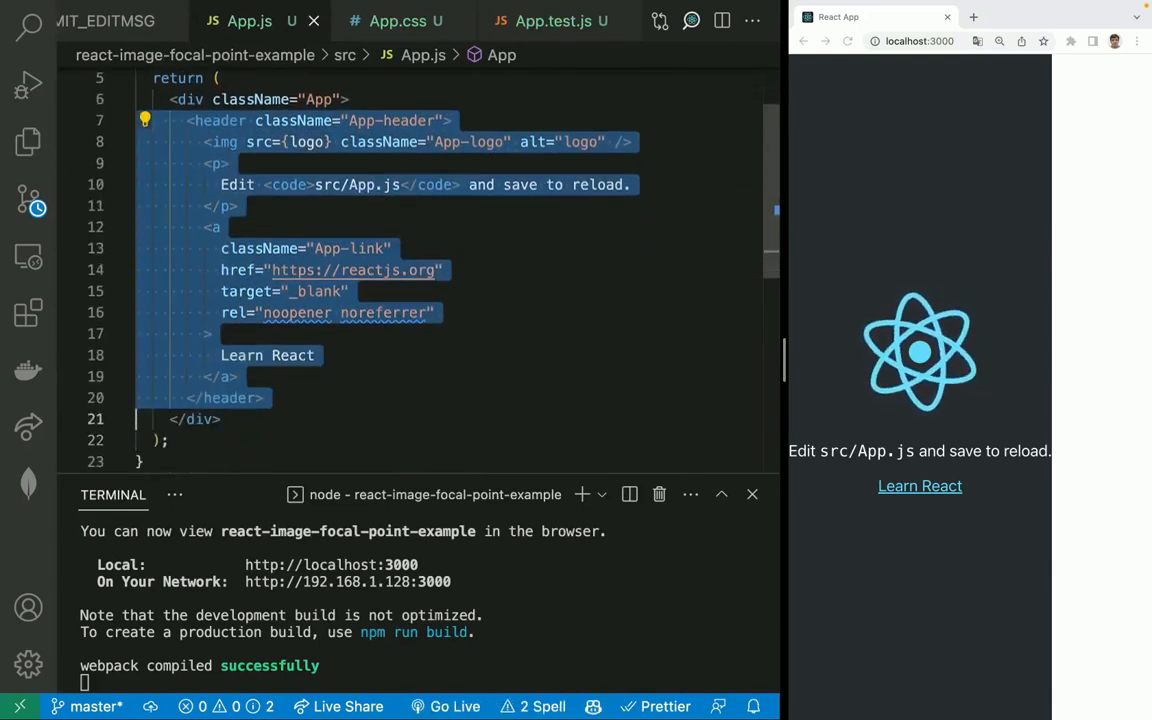
pyautogui.press('Delete')
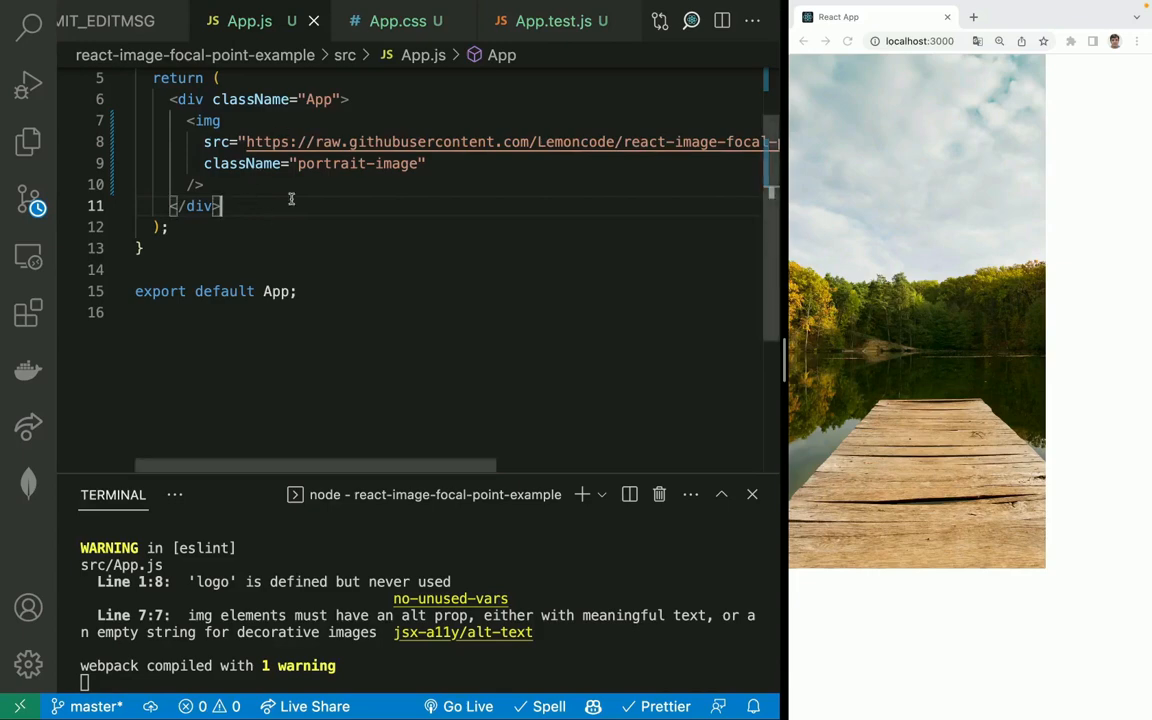
# Add an inline style={{ objectPosition }} to the portrait img
pyautogui.write('style={{ objectPosition: "10% 50%" }}')
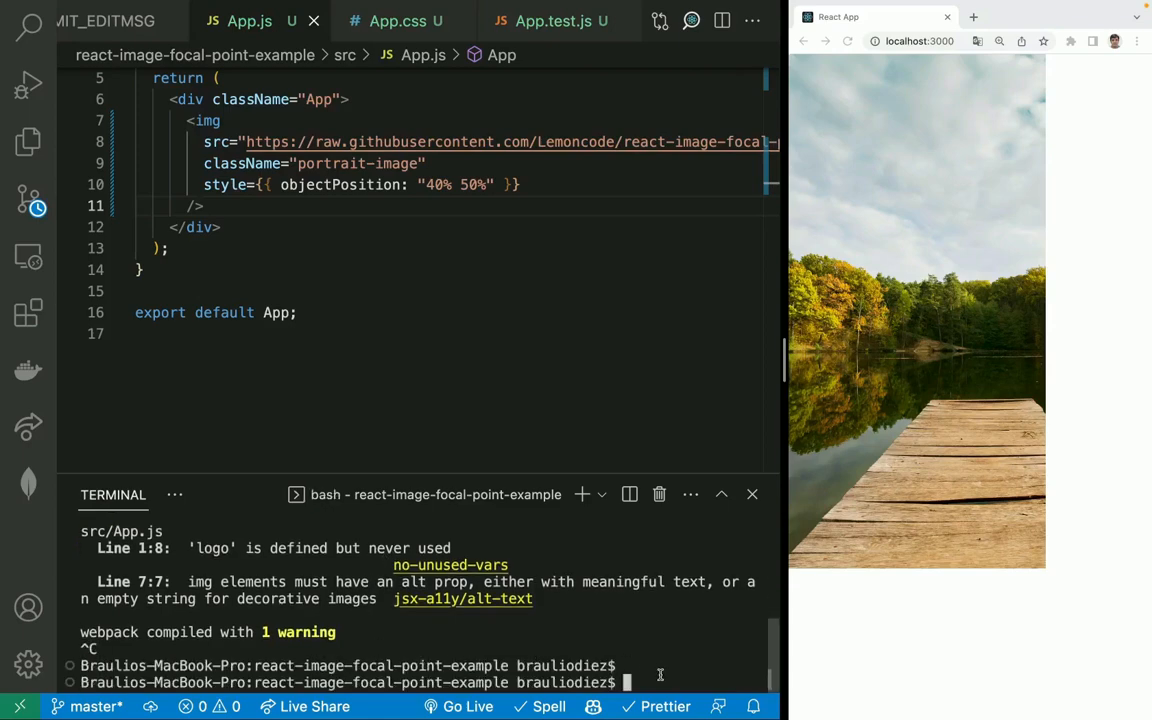
pyautogui.write('npm install @lemoncode/react-image-focal-point')
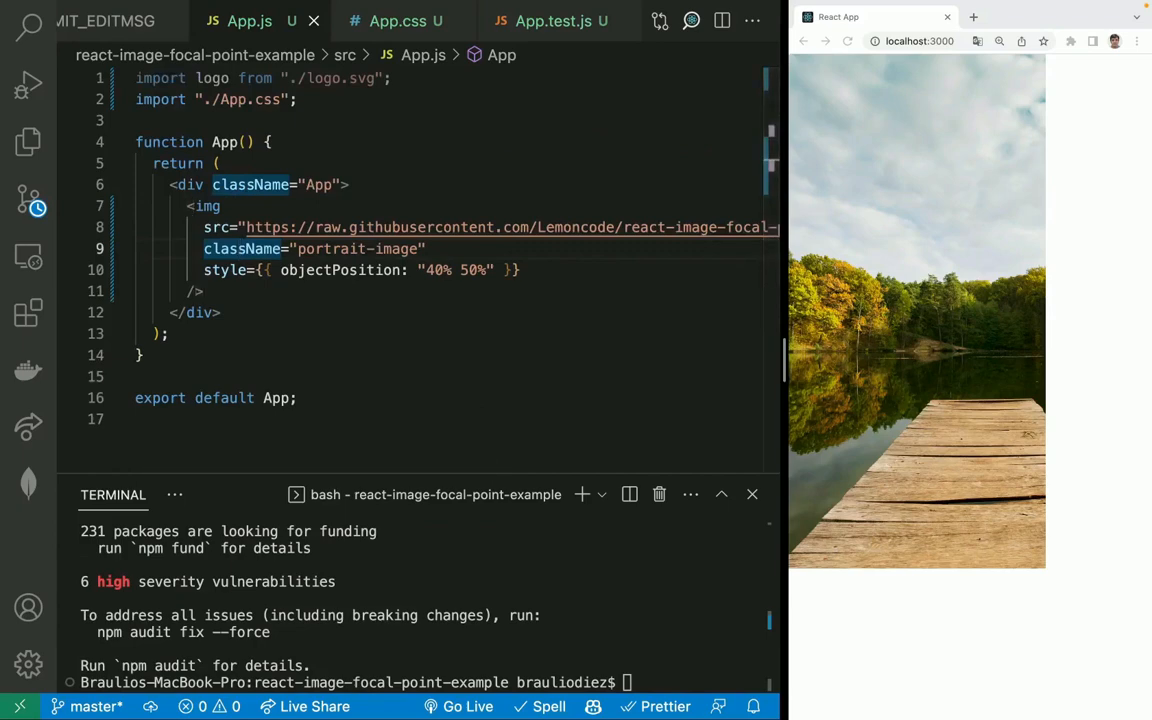
pyautogui.moveTo(177, 146)
pyautogui.write('import "@lemoncode/react-image-focal-point/style.css";')
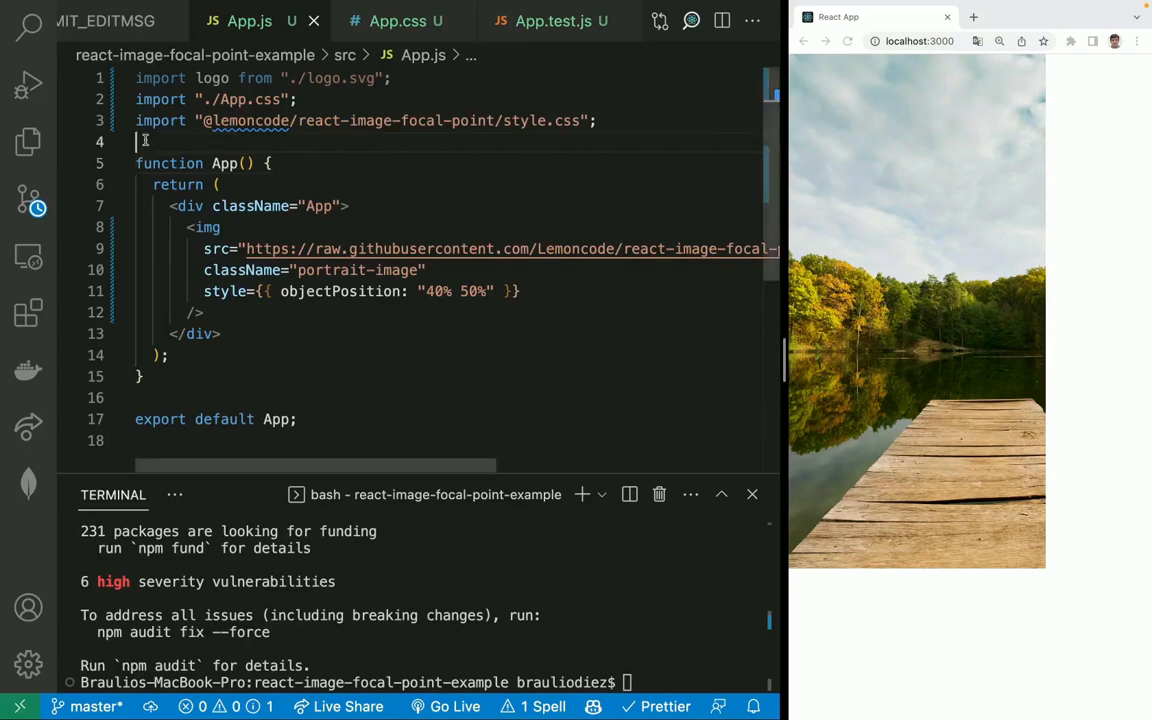
# Import ImageFocalPoint and useState, and add focalPoint state starting at x 0.5, y 0.5
pyautogui.write("import {ImageFocalPoint} from '@lemoncode/react-image-focal-point';")
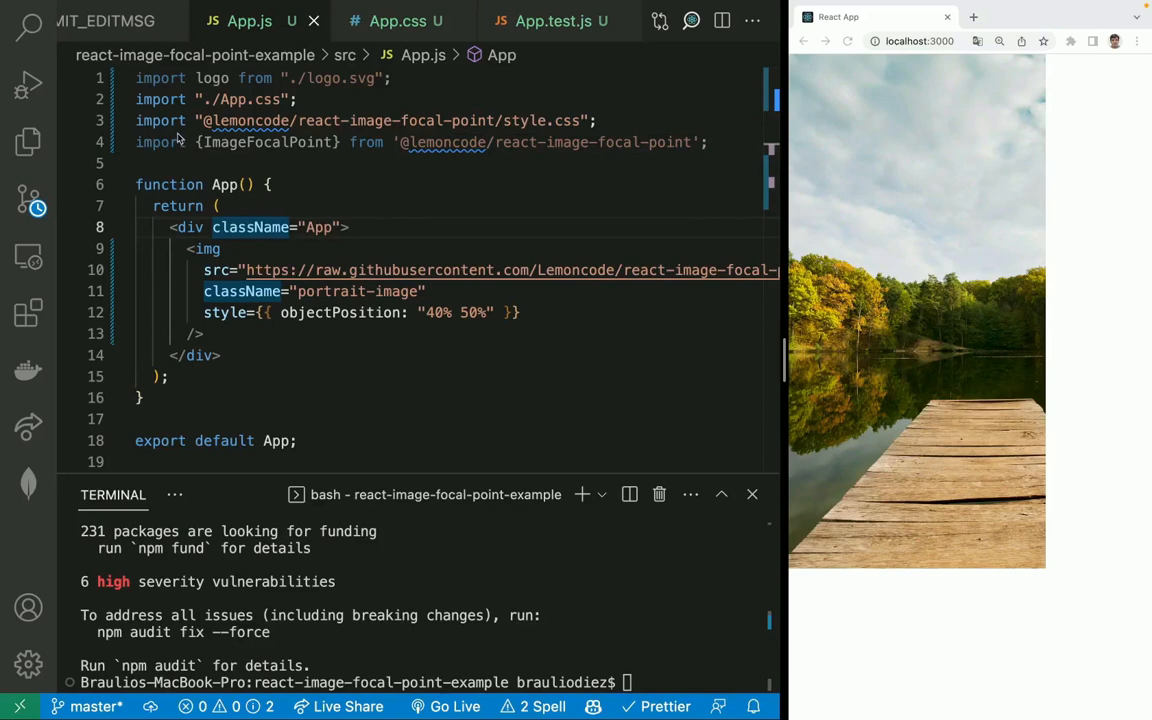
pyautogui.write("import {useState} from 'react';")
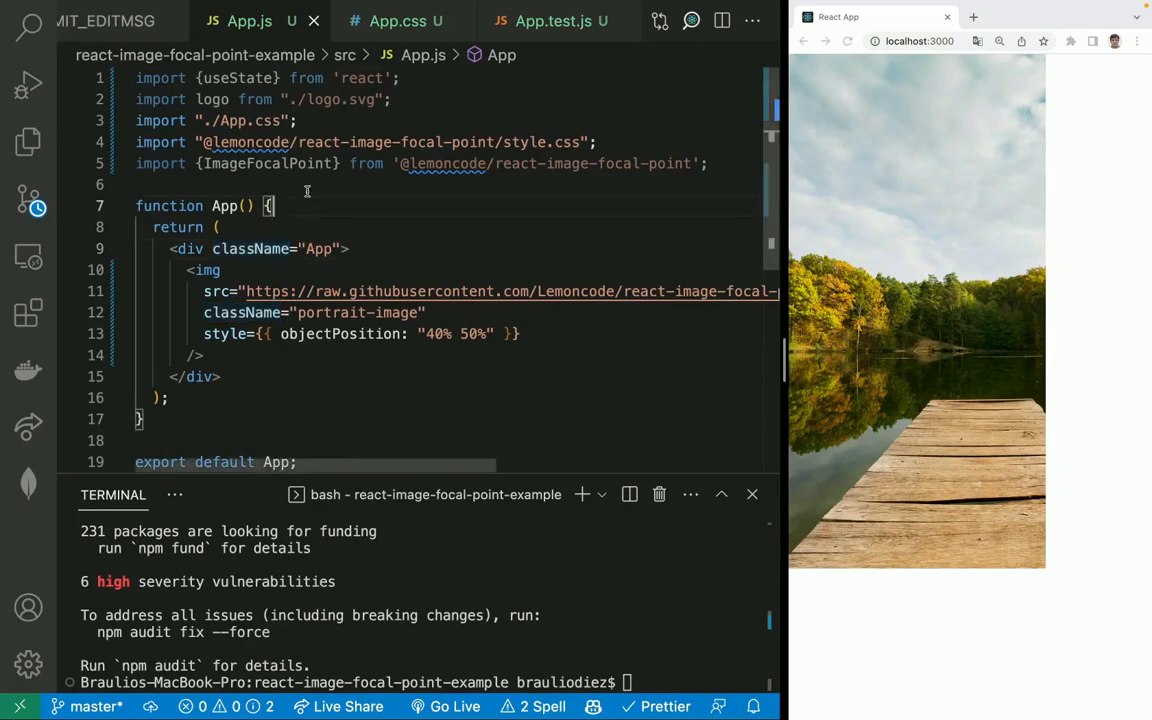
pyautogui.write('const [focalPoint, setFocalPoint] = useState({ x: 0.5, y: 0.5 });')
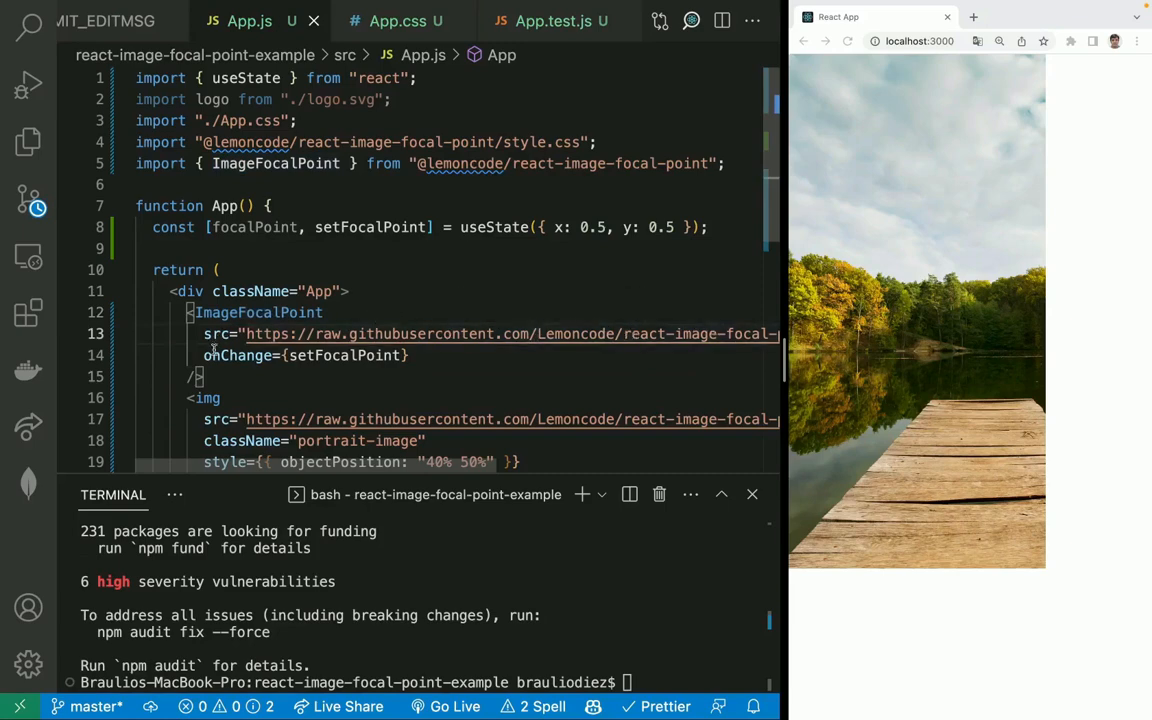
pyautogui.doubleClick(238, 355)
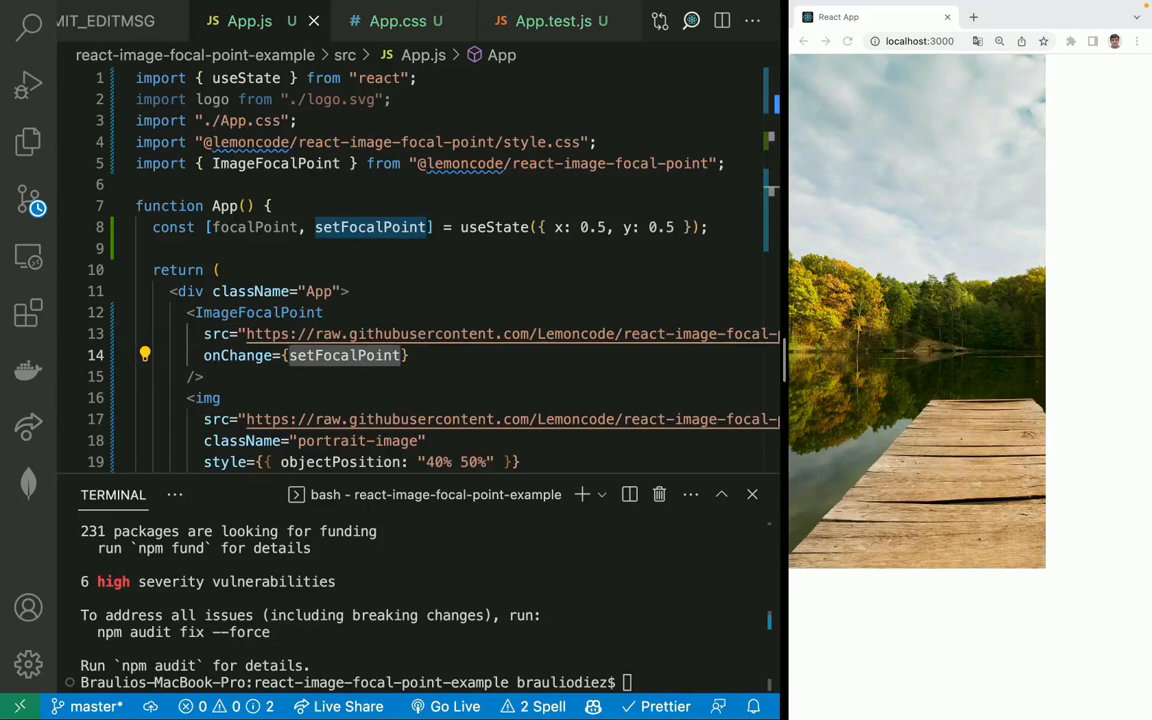
# Scroll to the img and edit its objectPosition to use focalPoint x and y
pyautogui.scroll(-3)
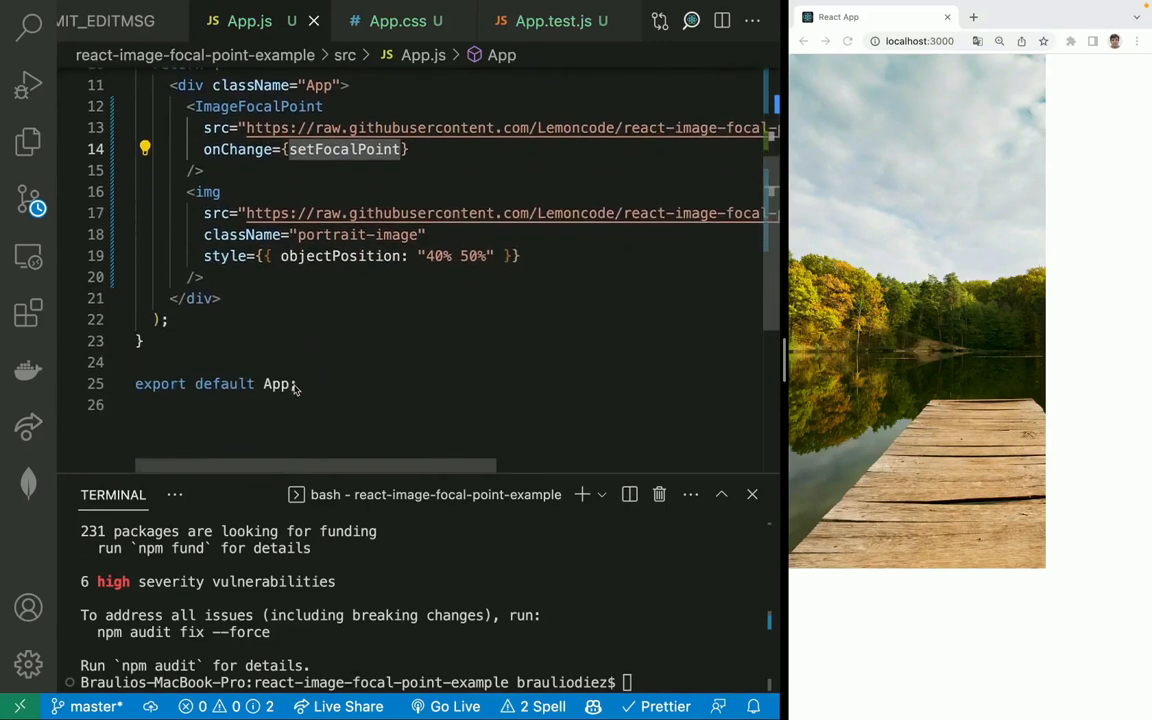
pyautogui.moveTo(419, 271)
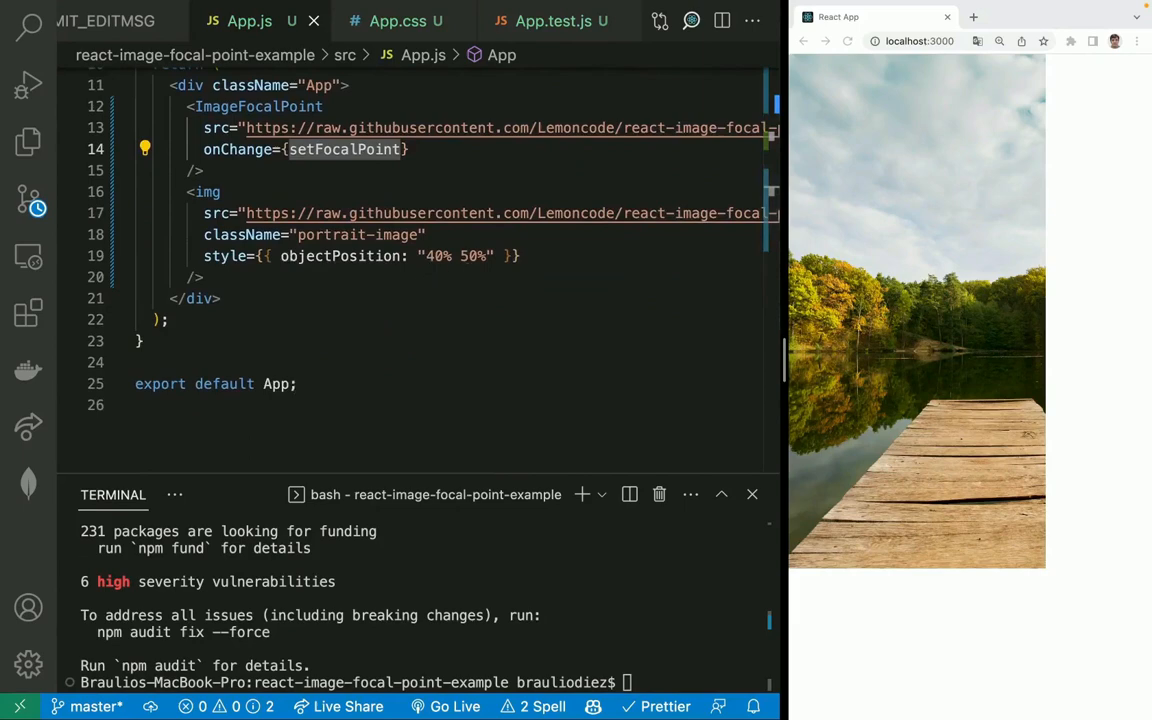
pyautogui.click(428, 255)
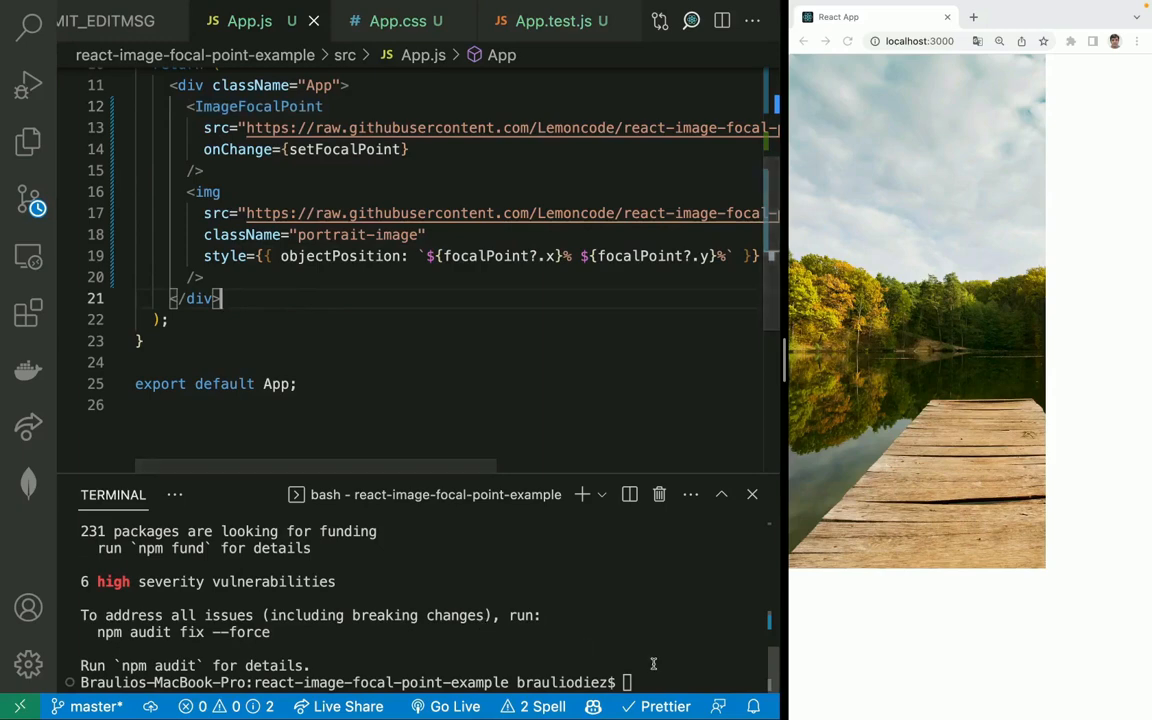
# Restart npm start and drag the focal point slightly left on the picker
pyautogui.write('npm start')
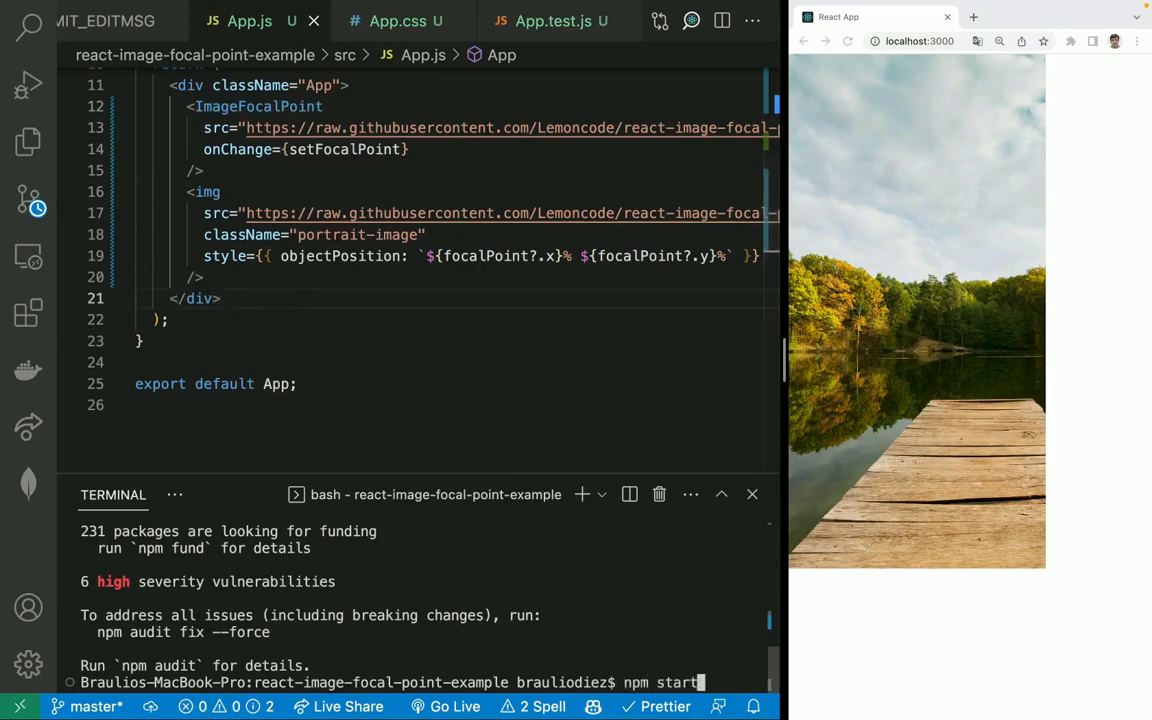
pyautogui.press('Enter')
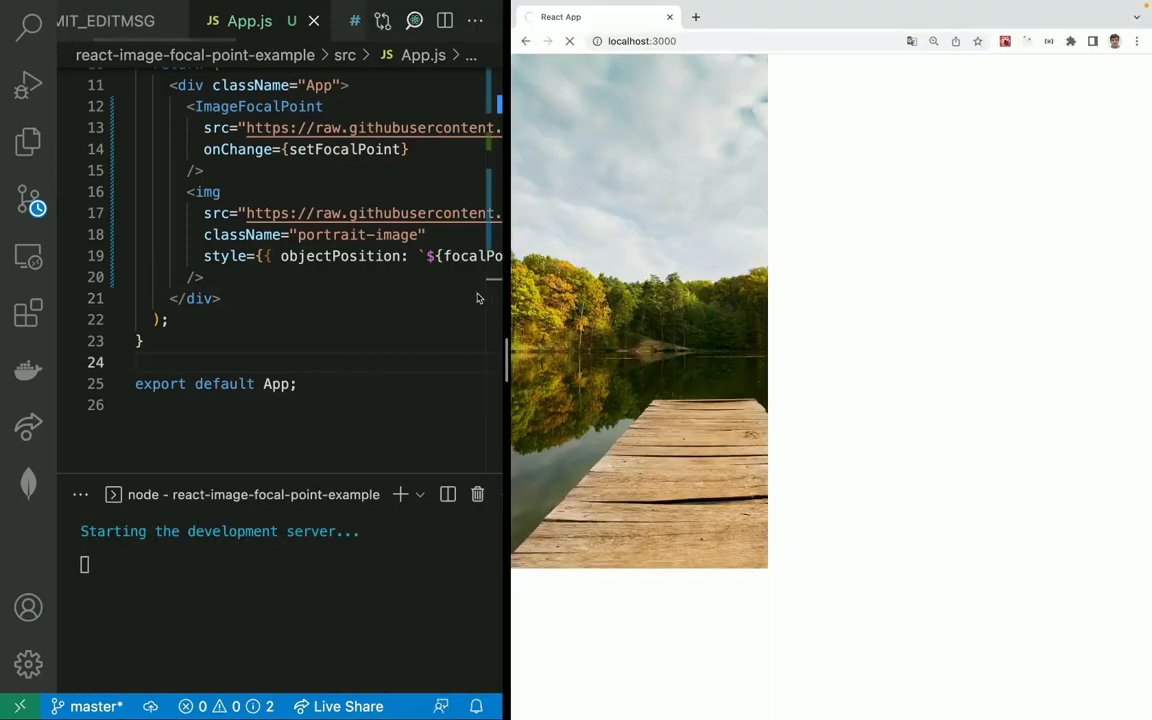
pyautogui.moveTo(657, 275)
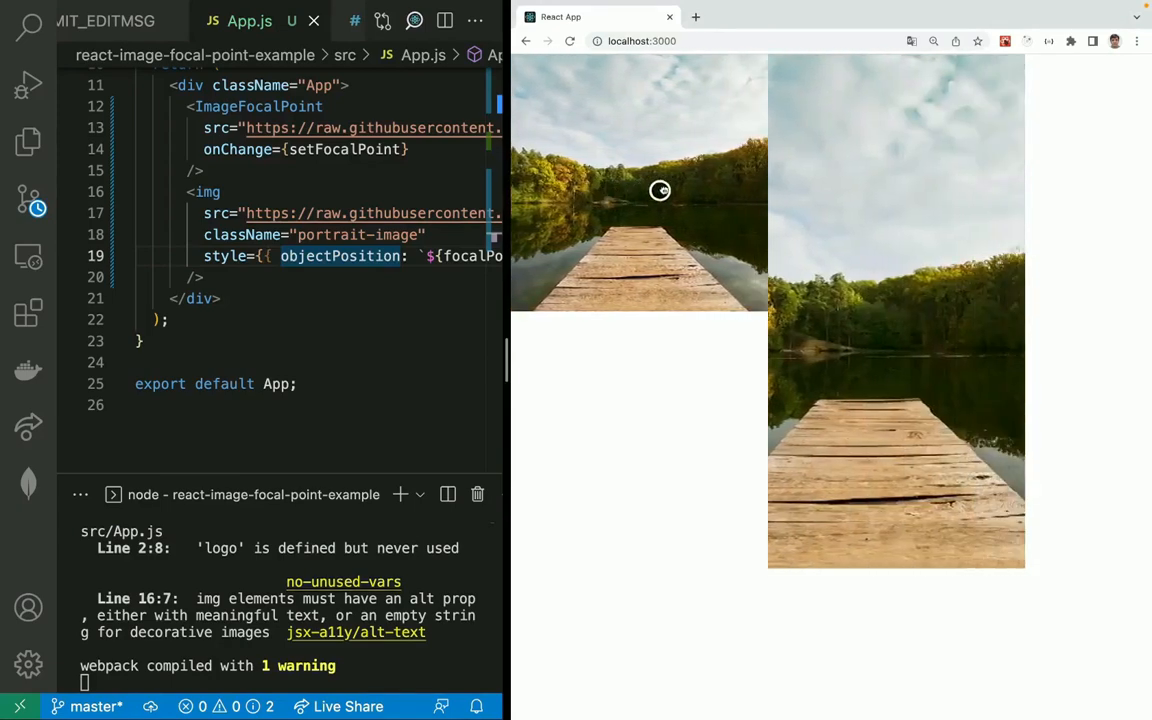
pyautogui.moveTo(660, 191); pyautogui.dragTo(631, 200)
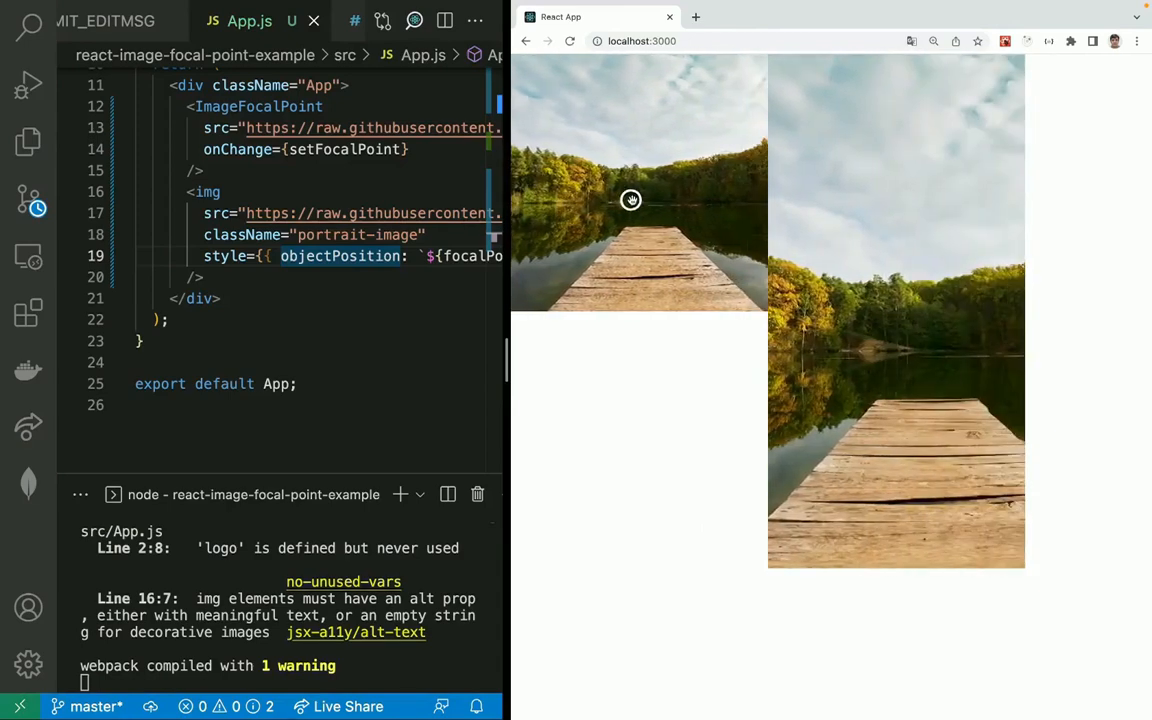